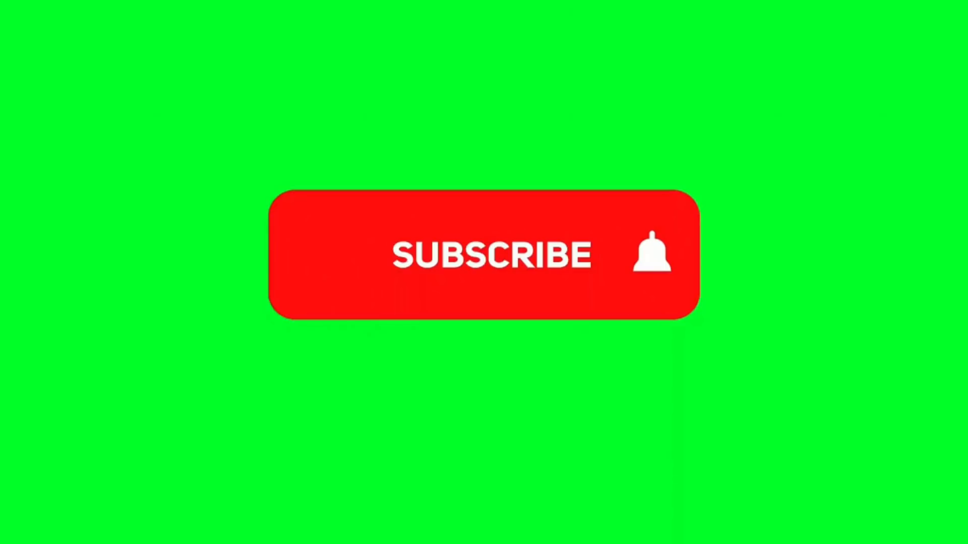
Step: Switch the red SUBSCRIBE button to the grey SUBSCRIBED state with the notification bell
click(487, 253)
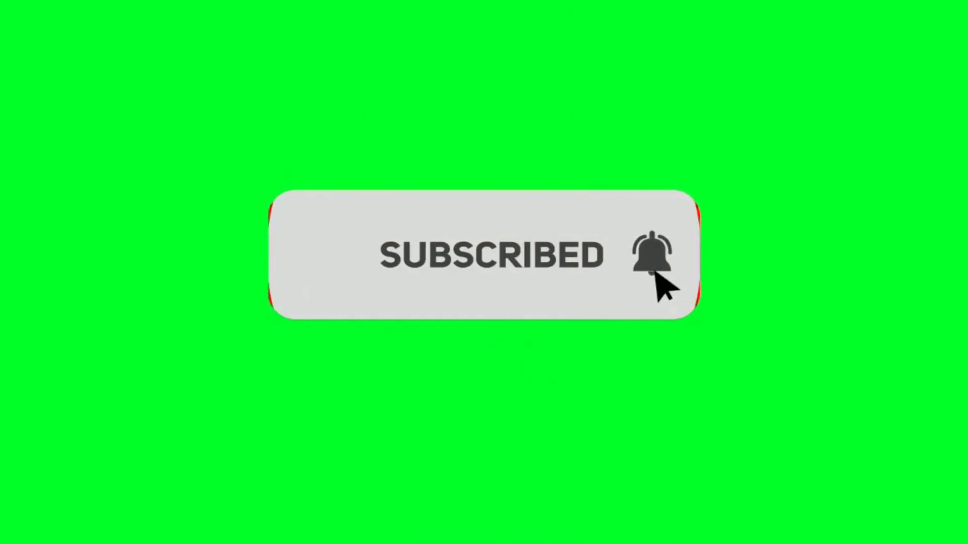